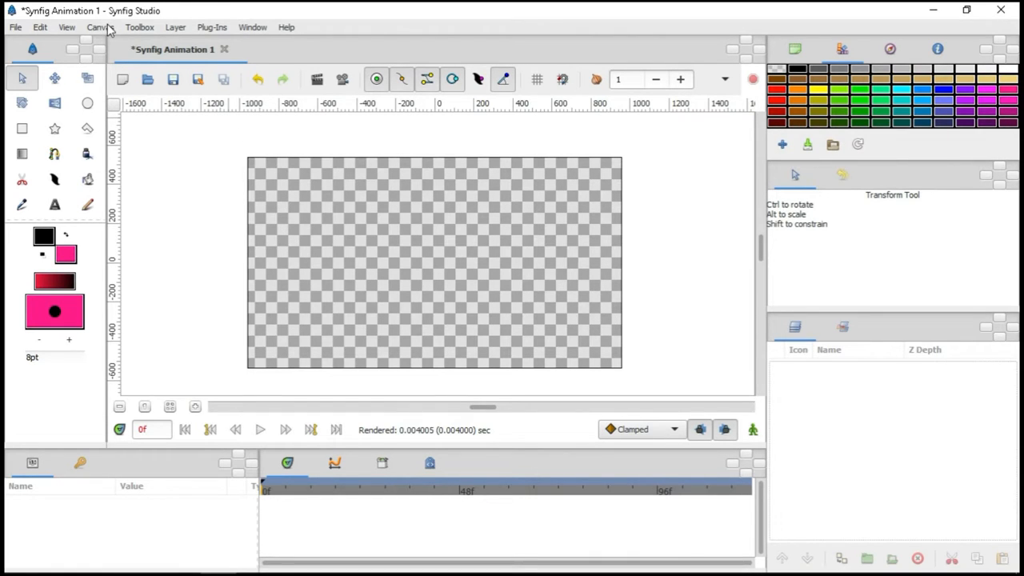
Step: Set the canvas duration to 5 seconds in Canvas Properties
left_click(99, 26)
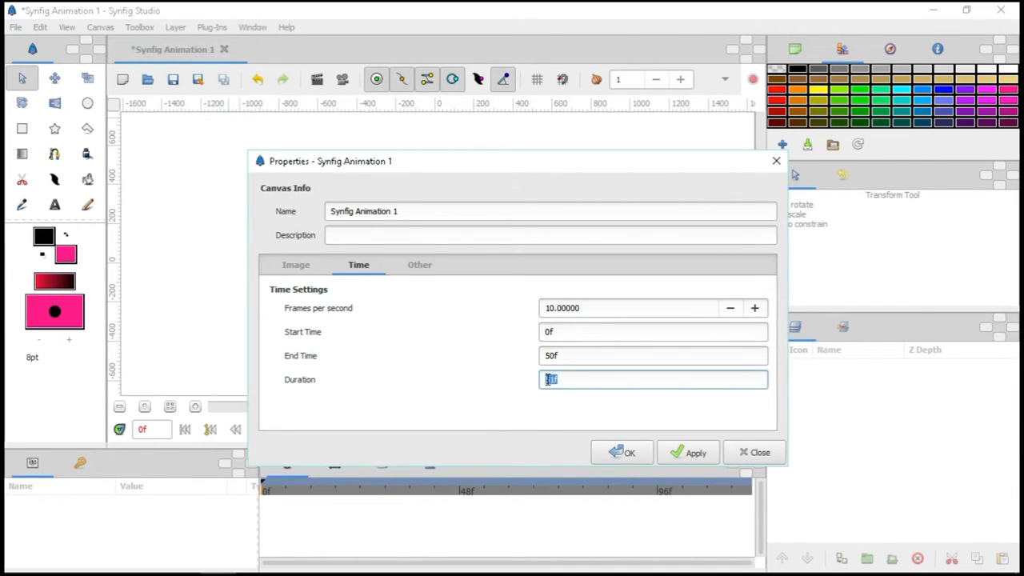
type("5seconds")
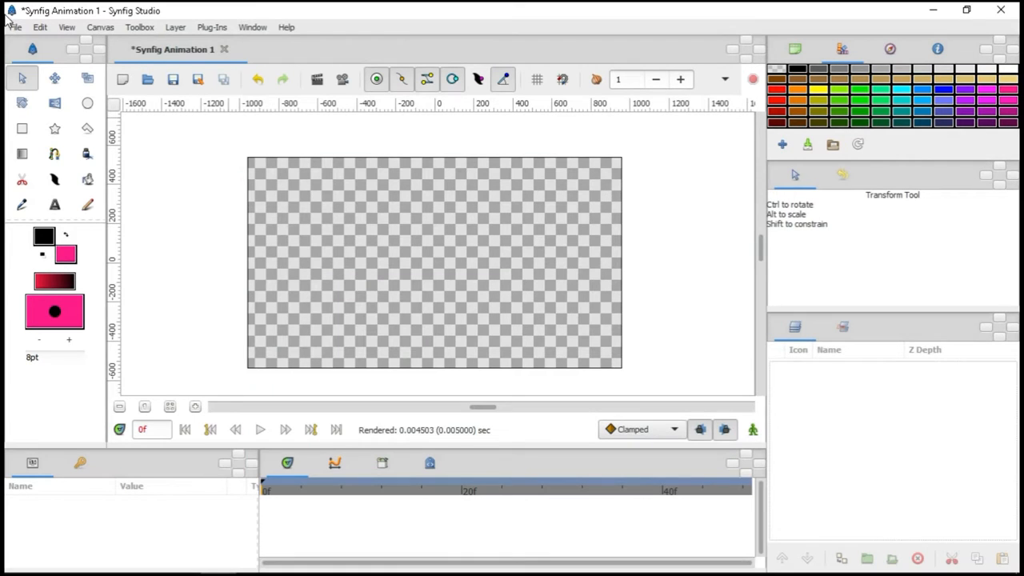
Step: Draw a freehand pink blob and a closed spline shape on the canvas
left_click(22, 128)
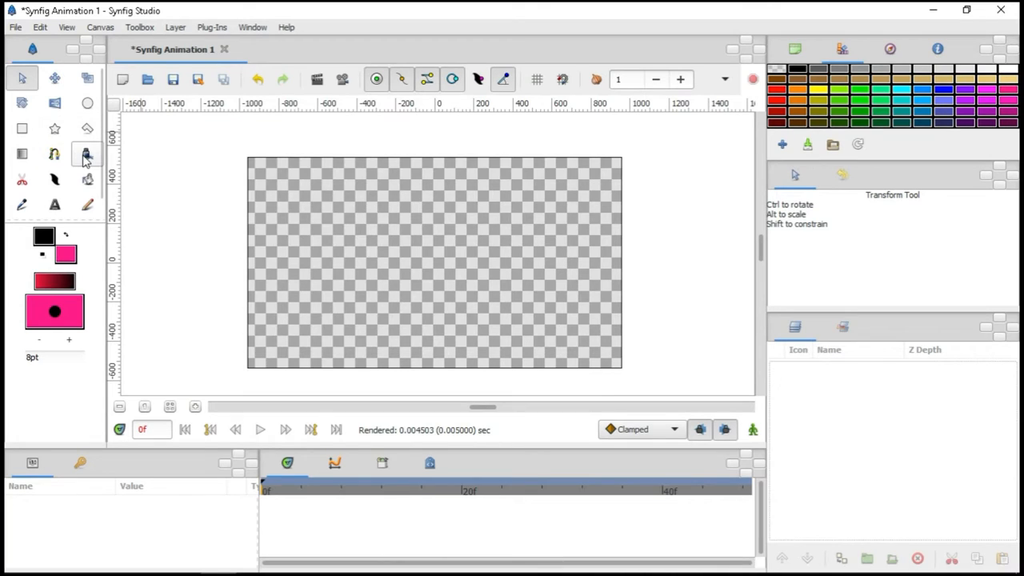
left_click(87, 153)
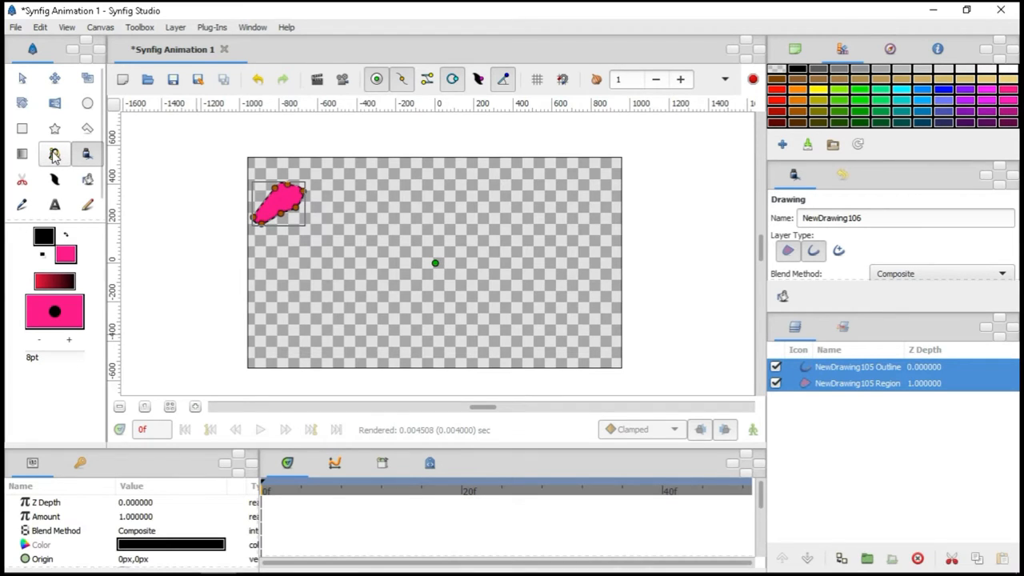
left_click(54, 153)
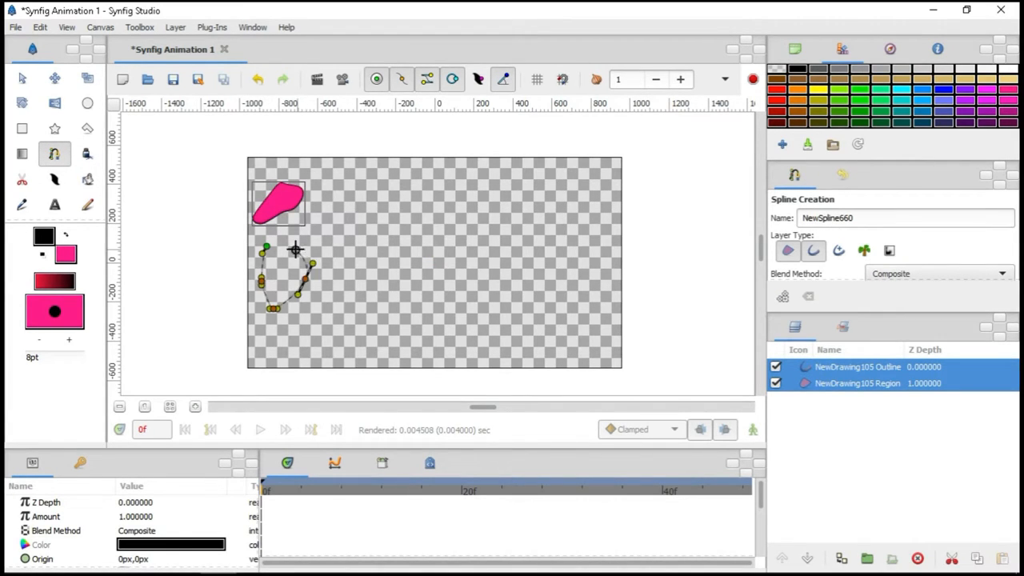
right_click(296, 243)
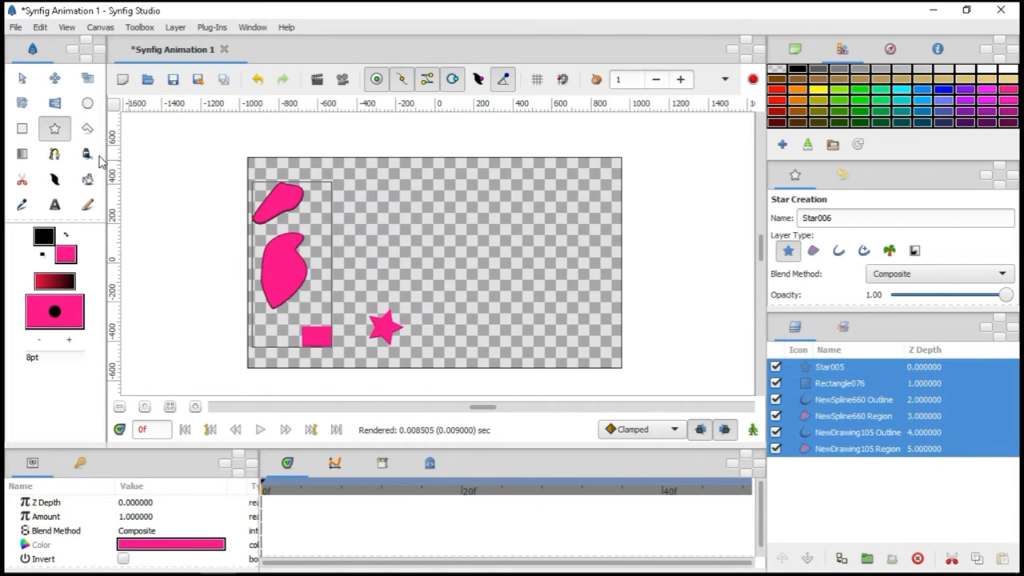
Step: Add a pink polygon and circle, then import Head.png for the cut-out robot sample
left_click(86, 128)
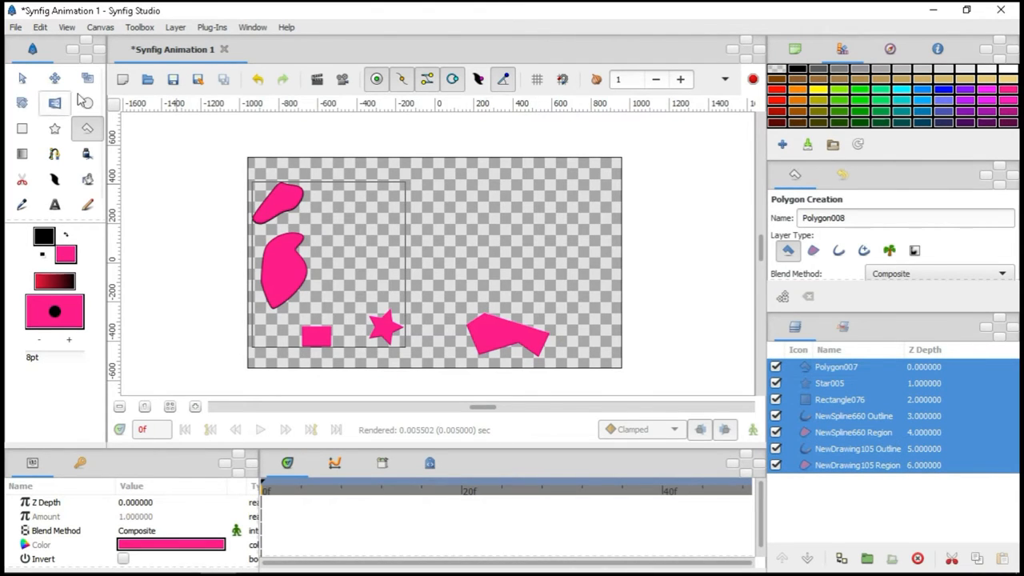
left_click(87, 102)
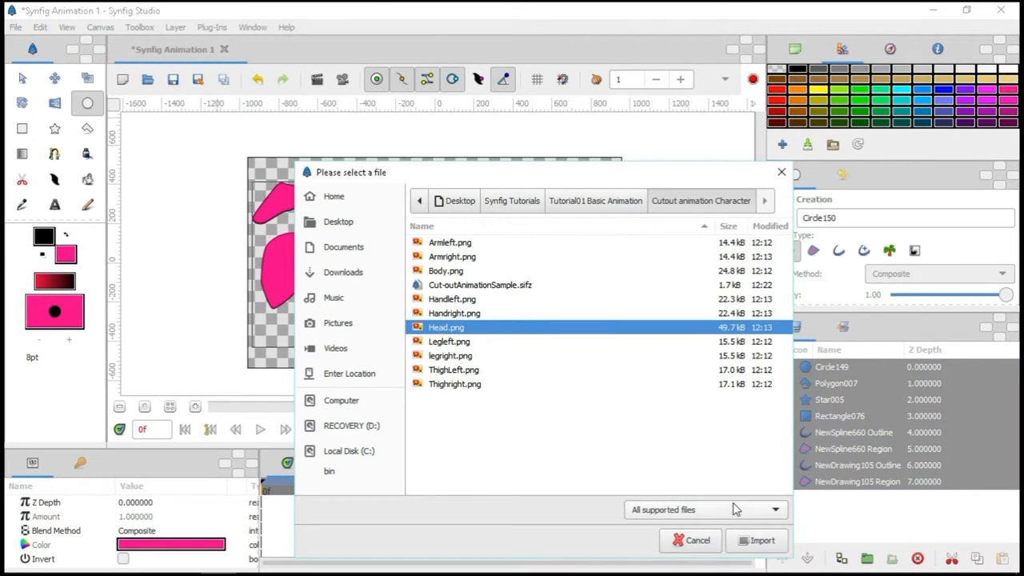
left_click(761, 541)
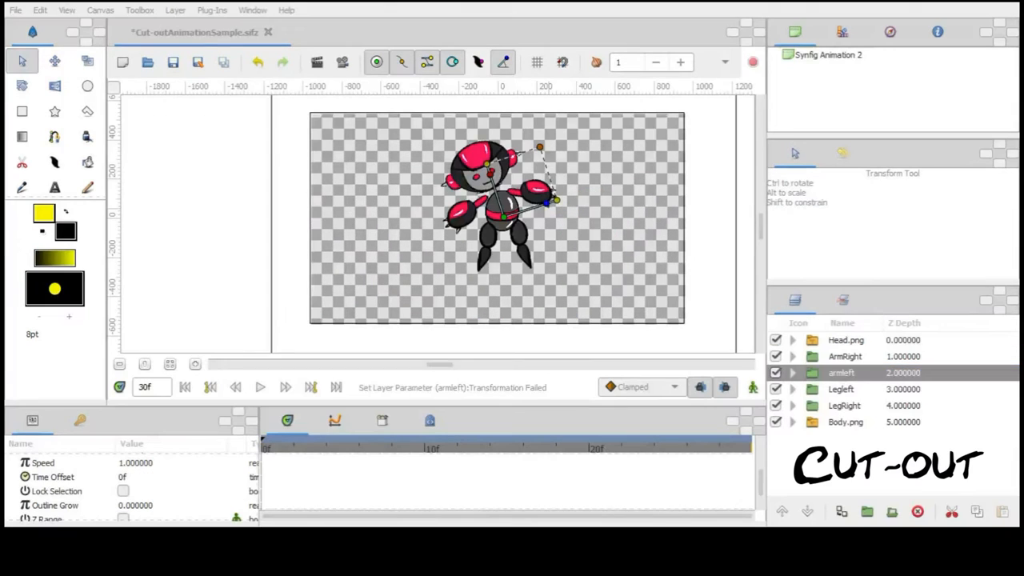
Step: Select the robot's Head.png, ArmRight and LegRight layers and bring up the morphing sample
left_click(845, 340)
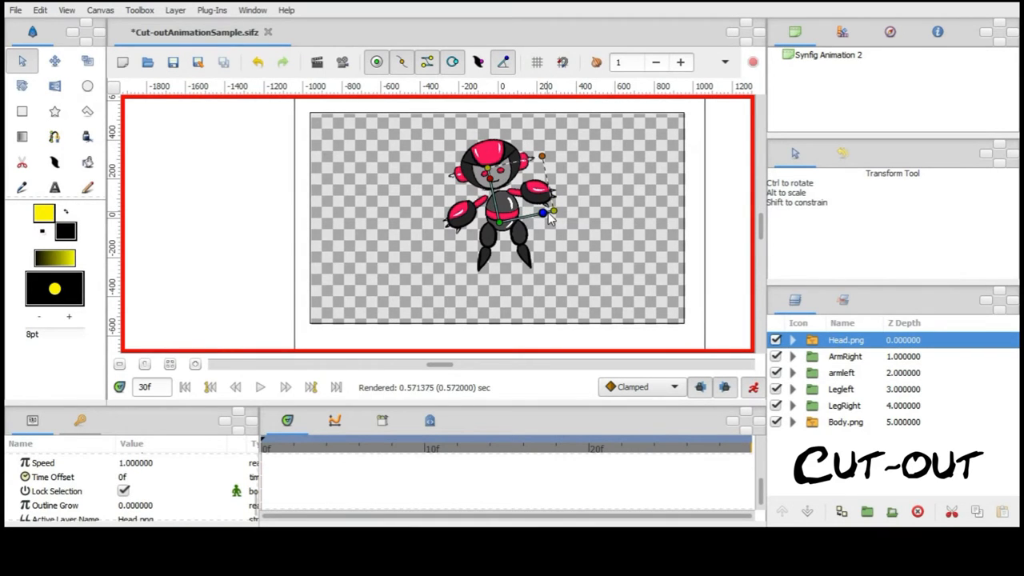
left_click(845, 356)
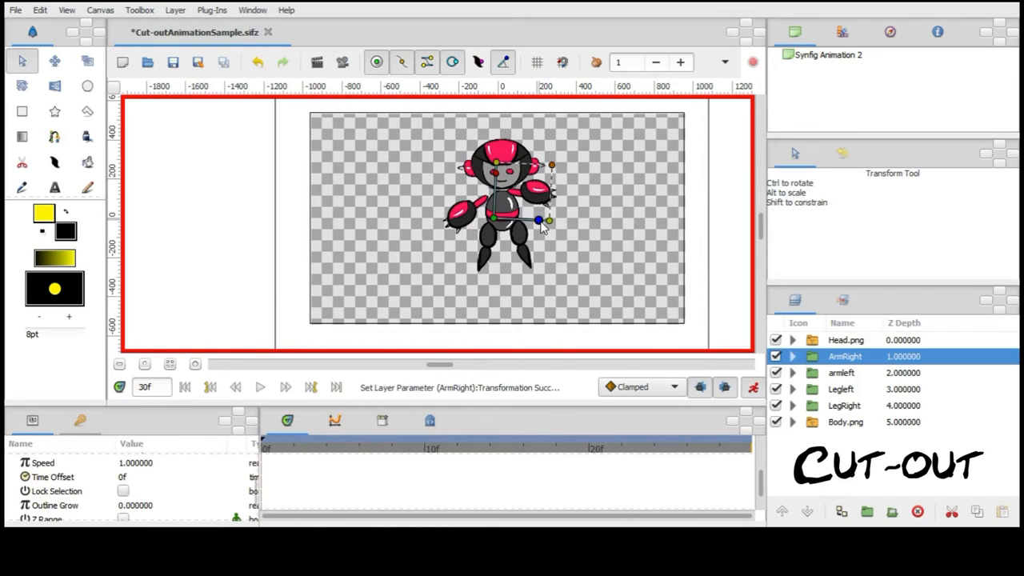
left_click(845, 406)
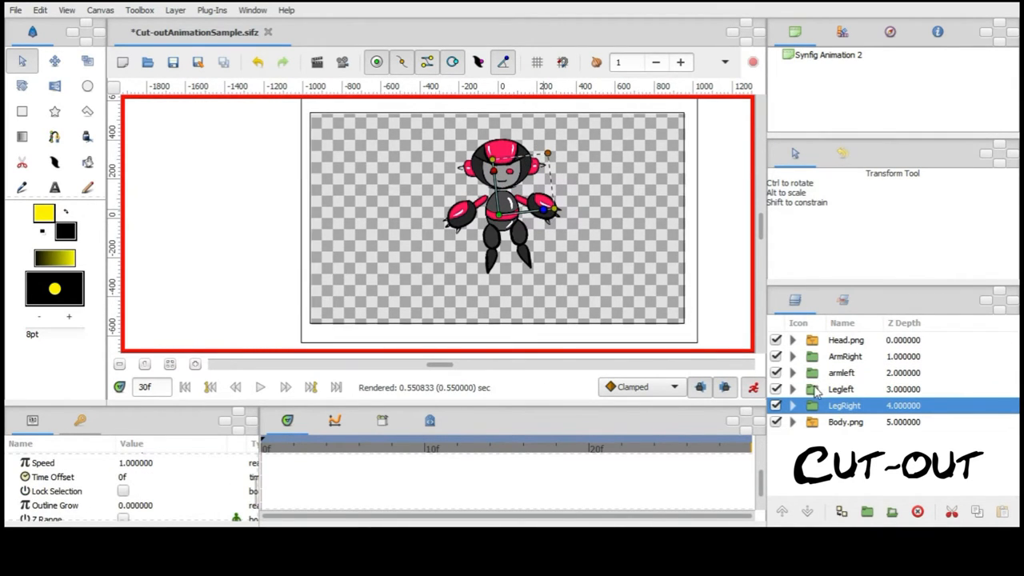
left_click(842, 389)
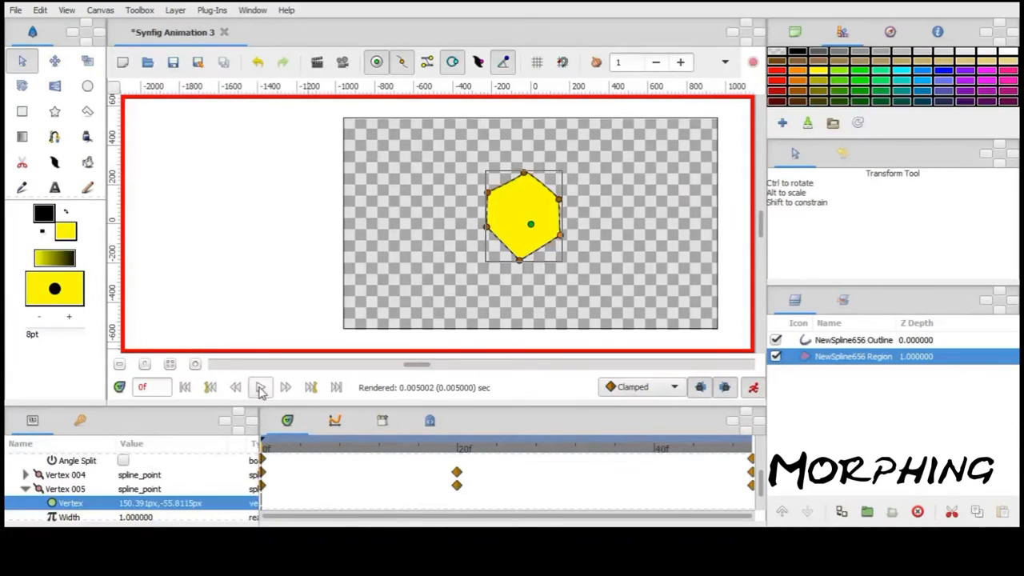
Step: Play the hexagon morphing sample, then the frame-by-frame face sample
left_click(259, 387)
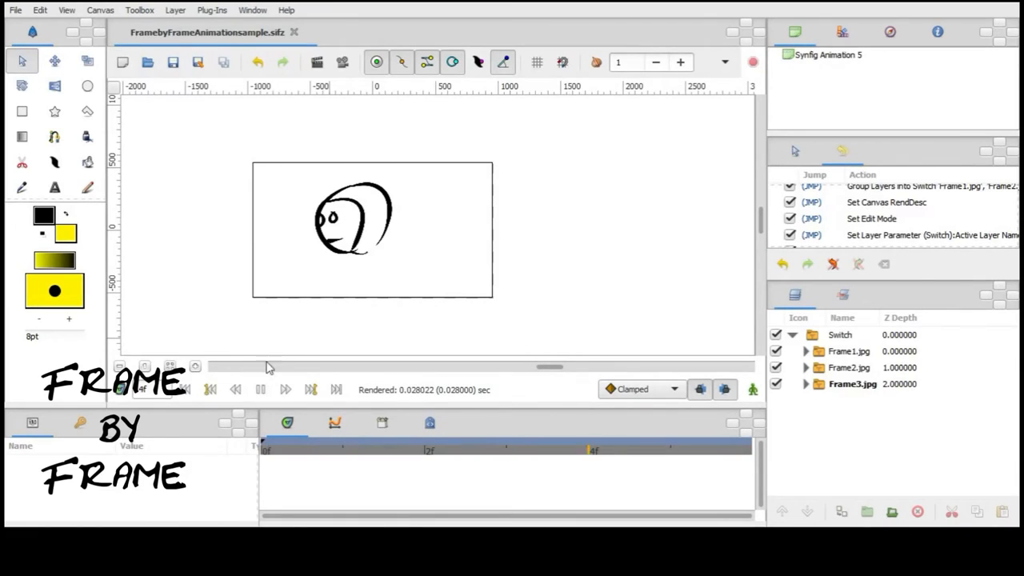
left_click(259, 391)
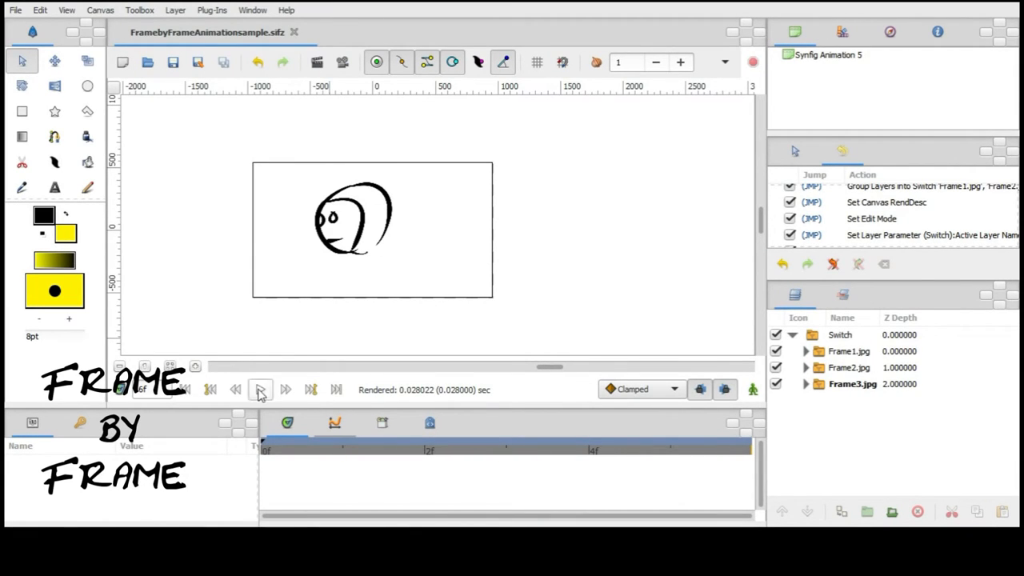
left_click(260, 390)
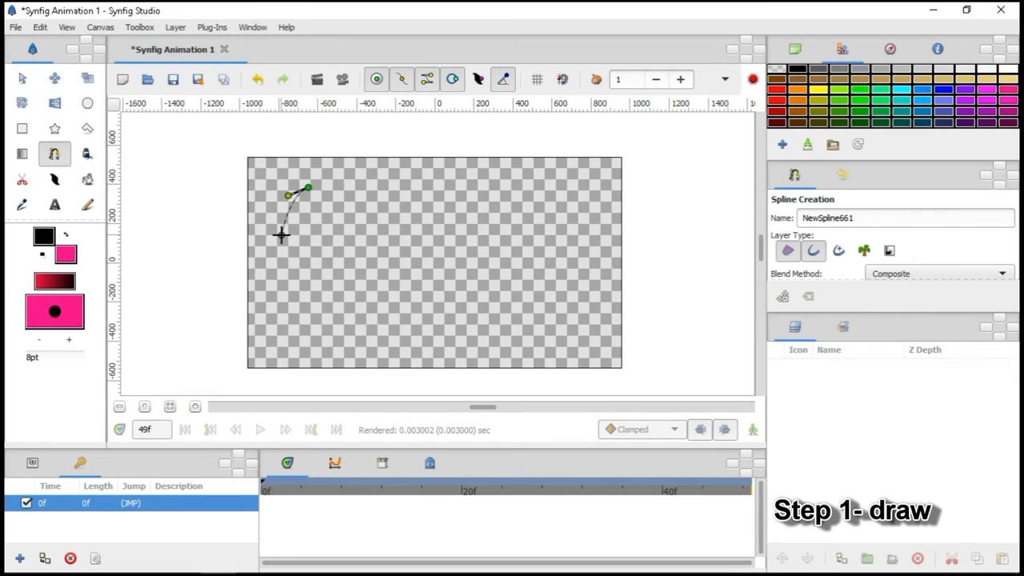
Step: Add the last spline point and close it into a filled pink blob
left_click(323, 236)
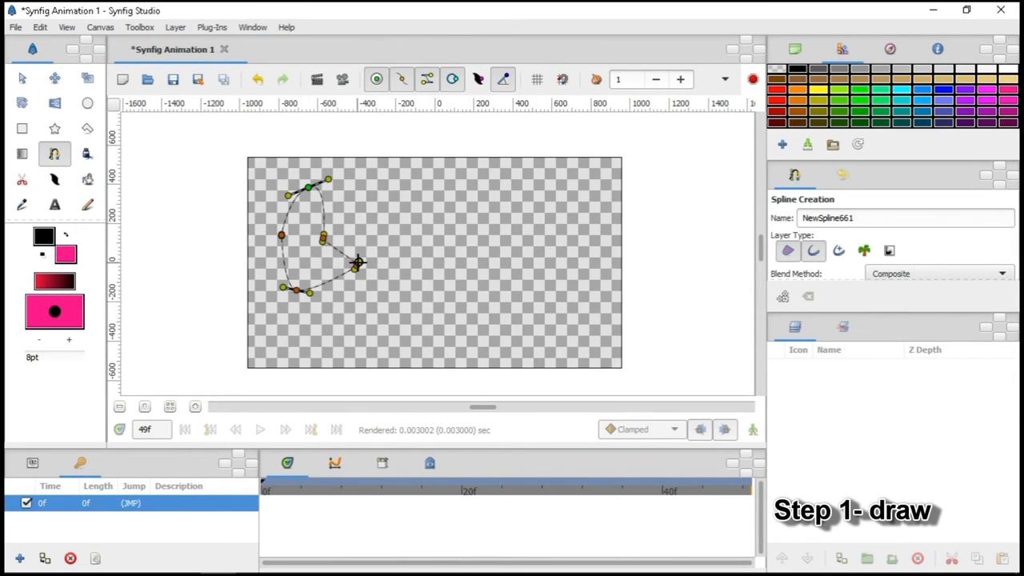
left_click(22, 77)
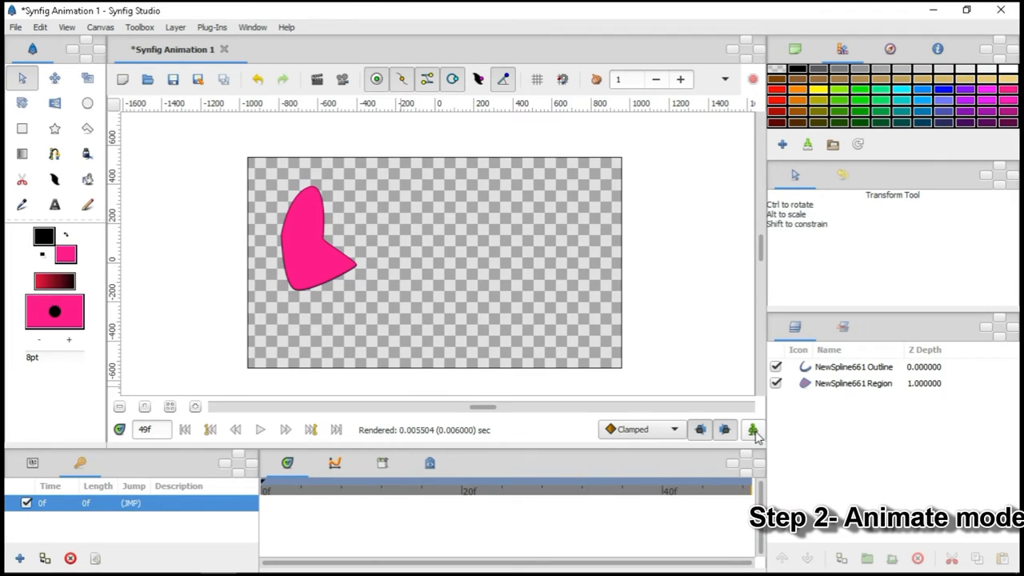
Step: Turn on animate mode and set the current time to frame 49
left_click(752, 429)
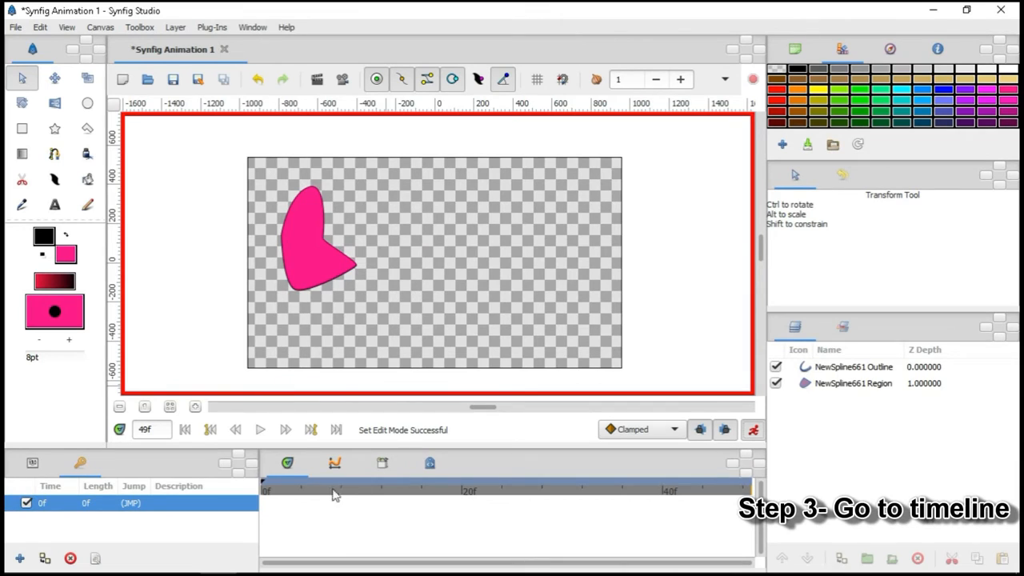
mouse_move(735, 484)
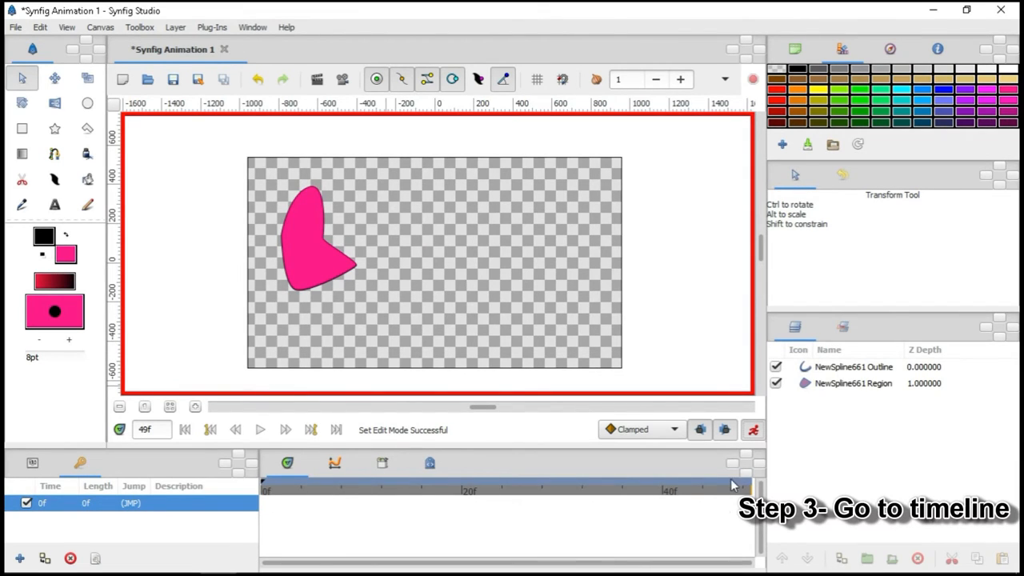
left_click(669, 490)
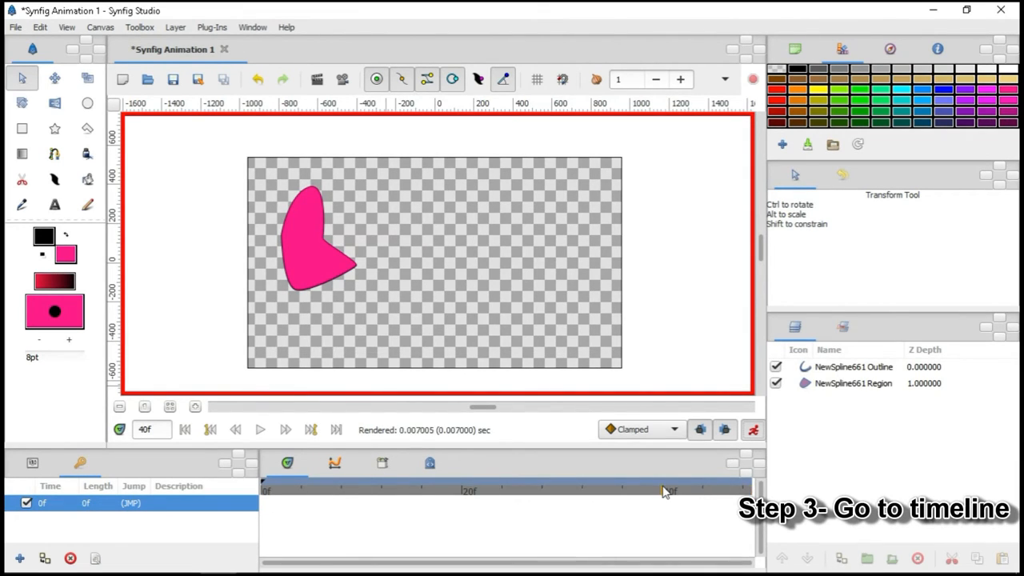
left_click(467, 490)
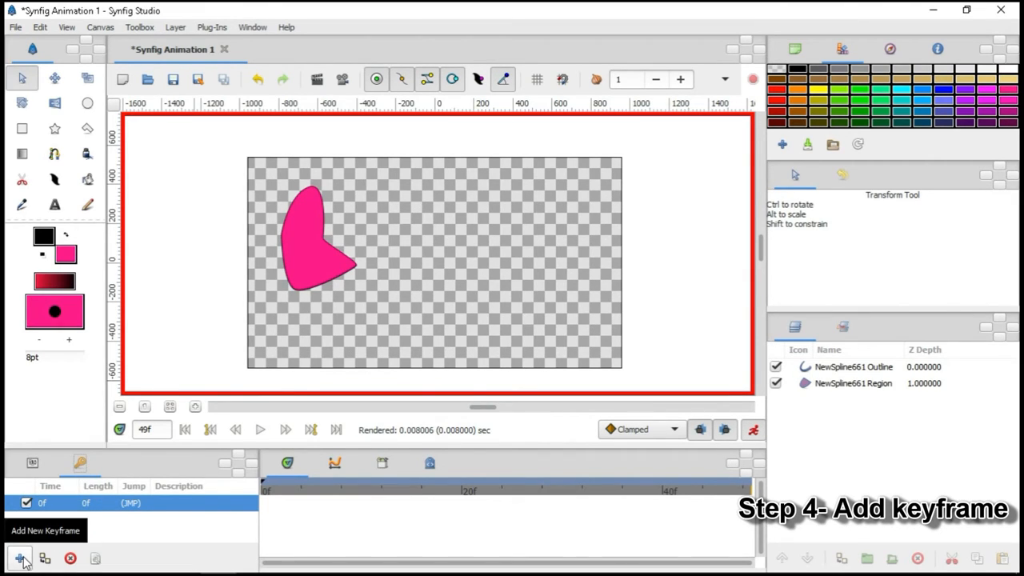
Step: Add a keyframe at frame 49 and drag a spline vertex to reshape the blob there
left_click(19, 557)
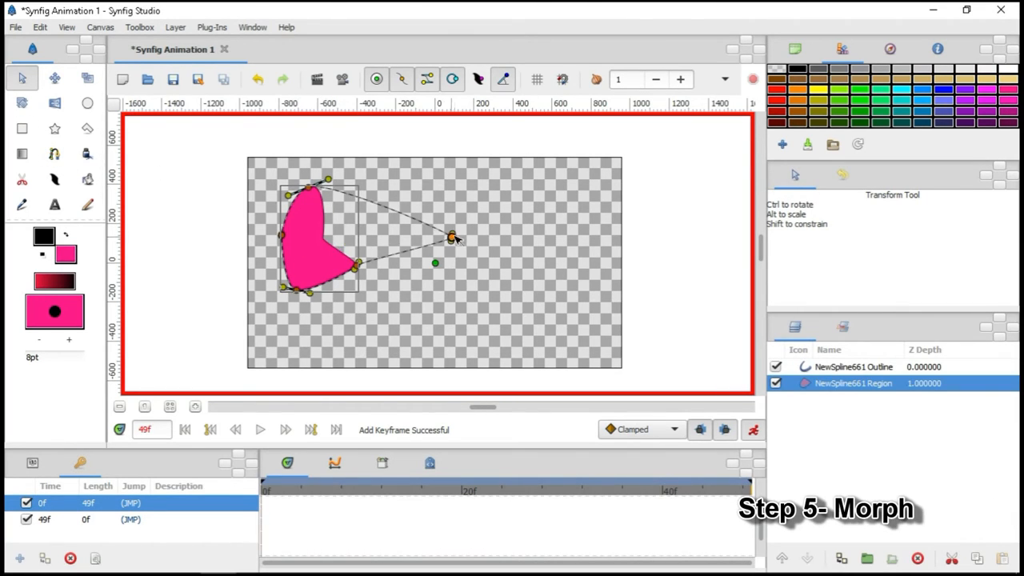
left_click_drag(451, 237, 548, 326)
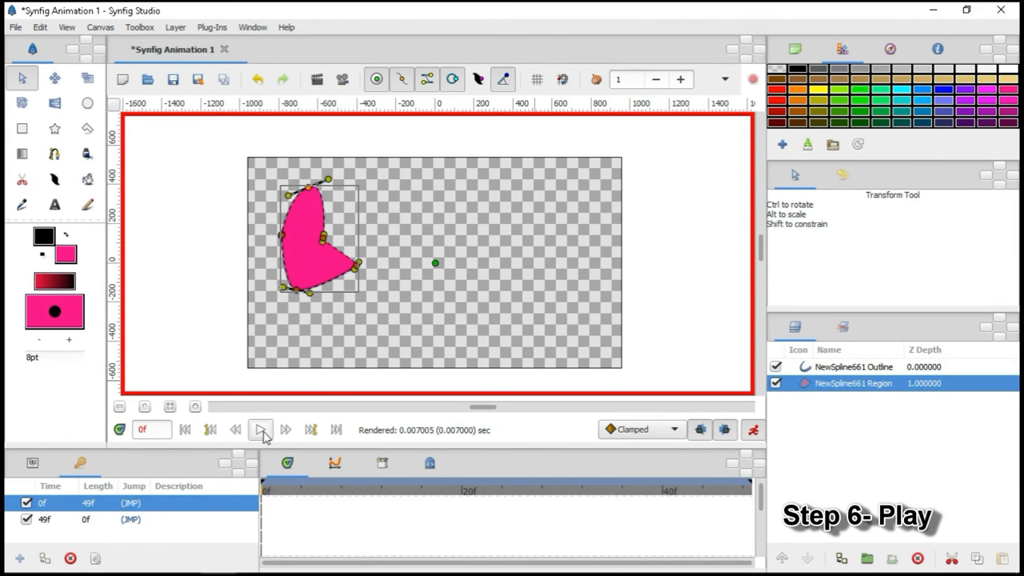
Step: Play the morph from frame 0, stop, and play it again
left_click(259, 429)
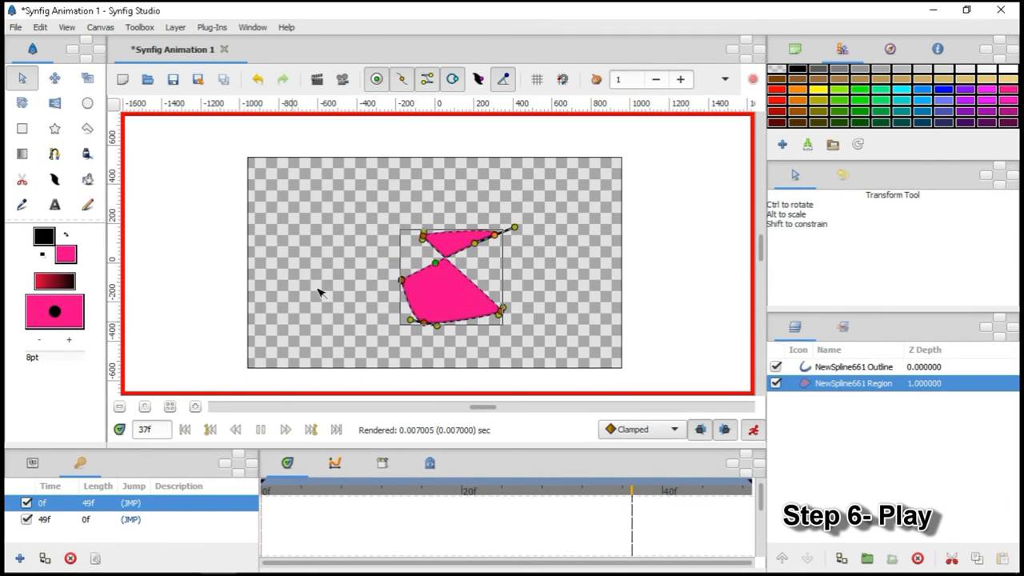
left_click(259, 428)
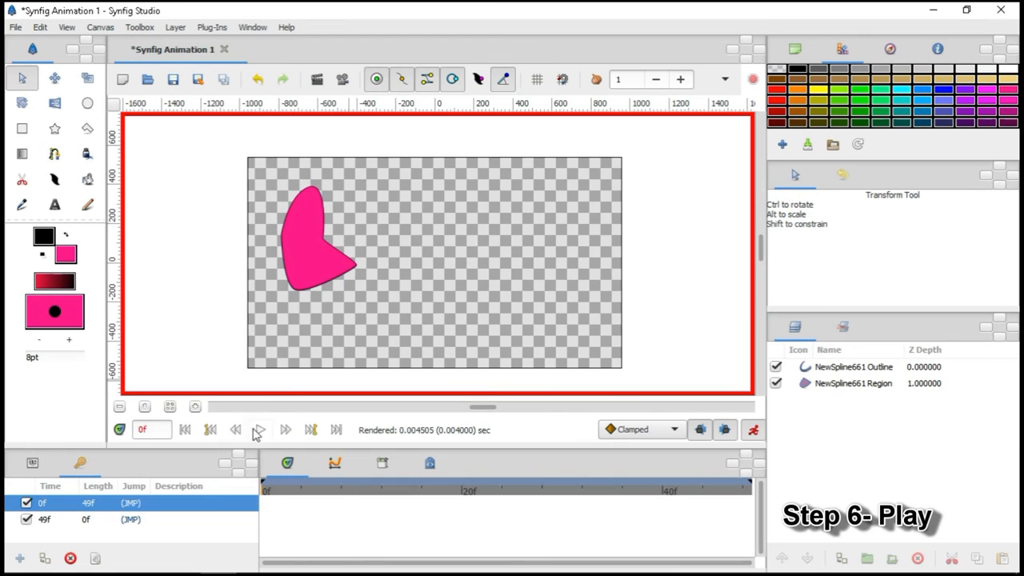
left_click(259, 429)
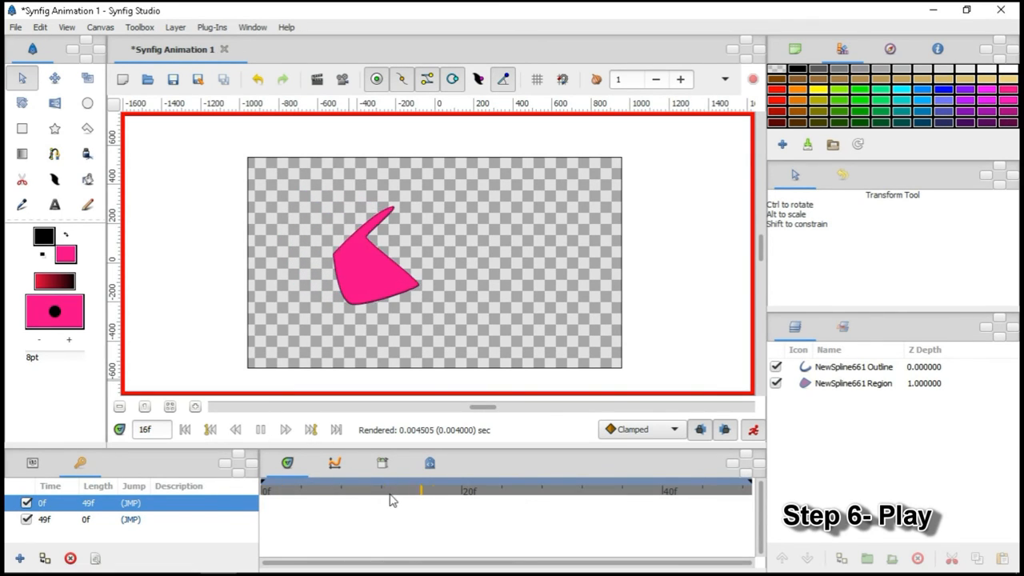